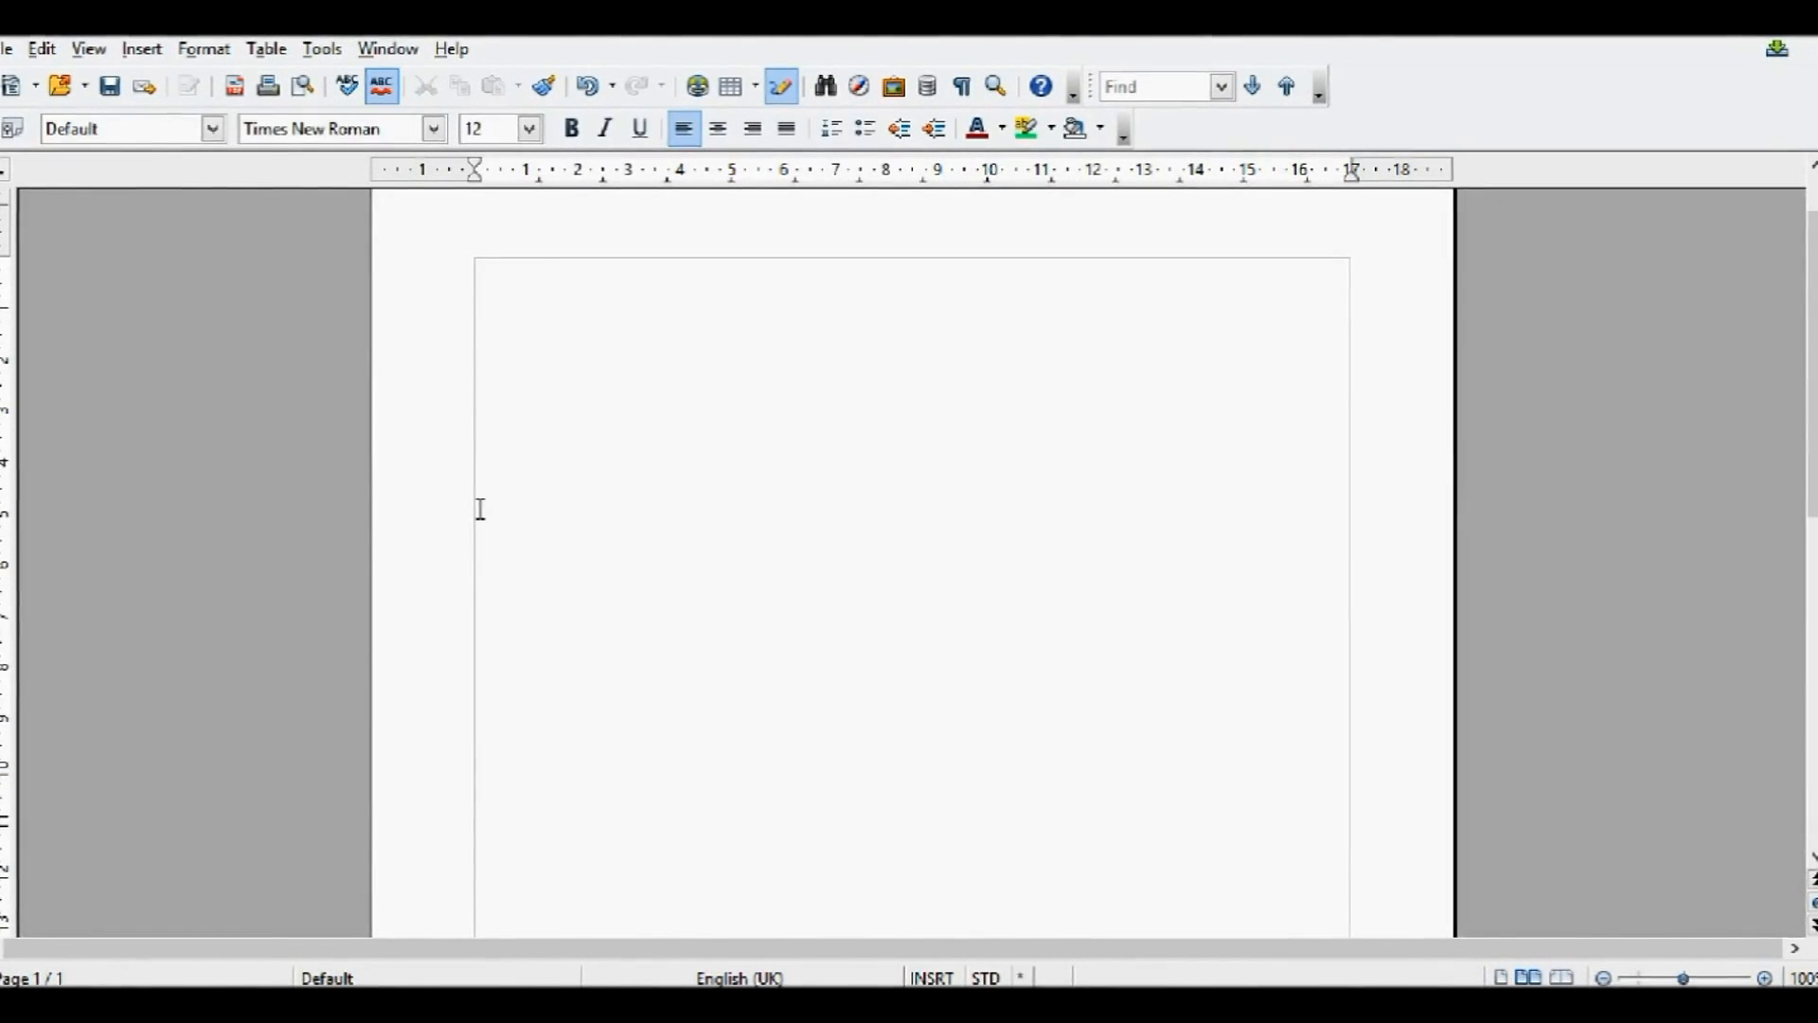
Show the Drawing toolbar from the View > Toolbars menu.
{"action": "left_click", "coordinate": [87, 47]}
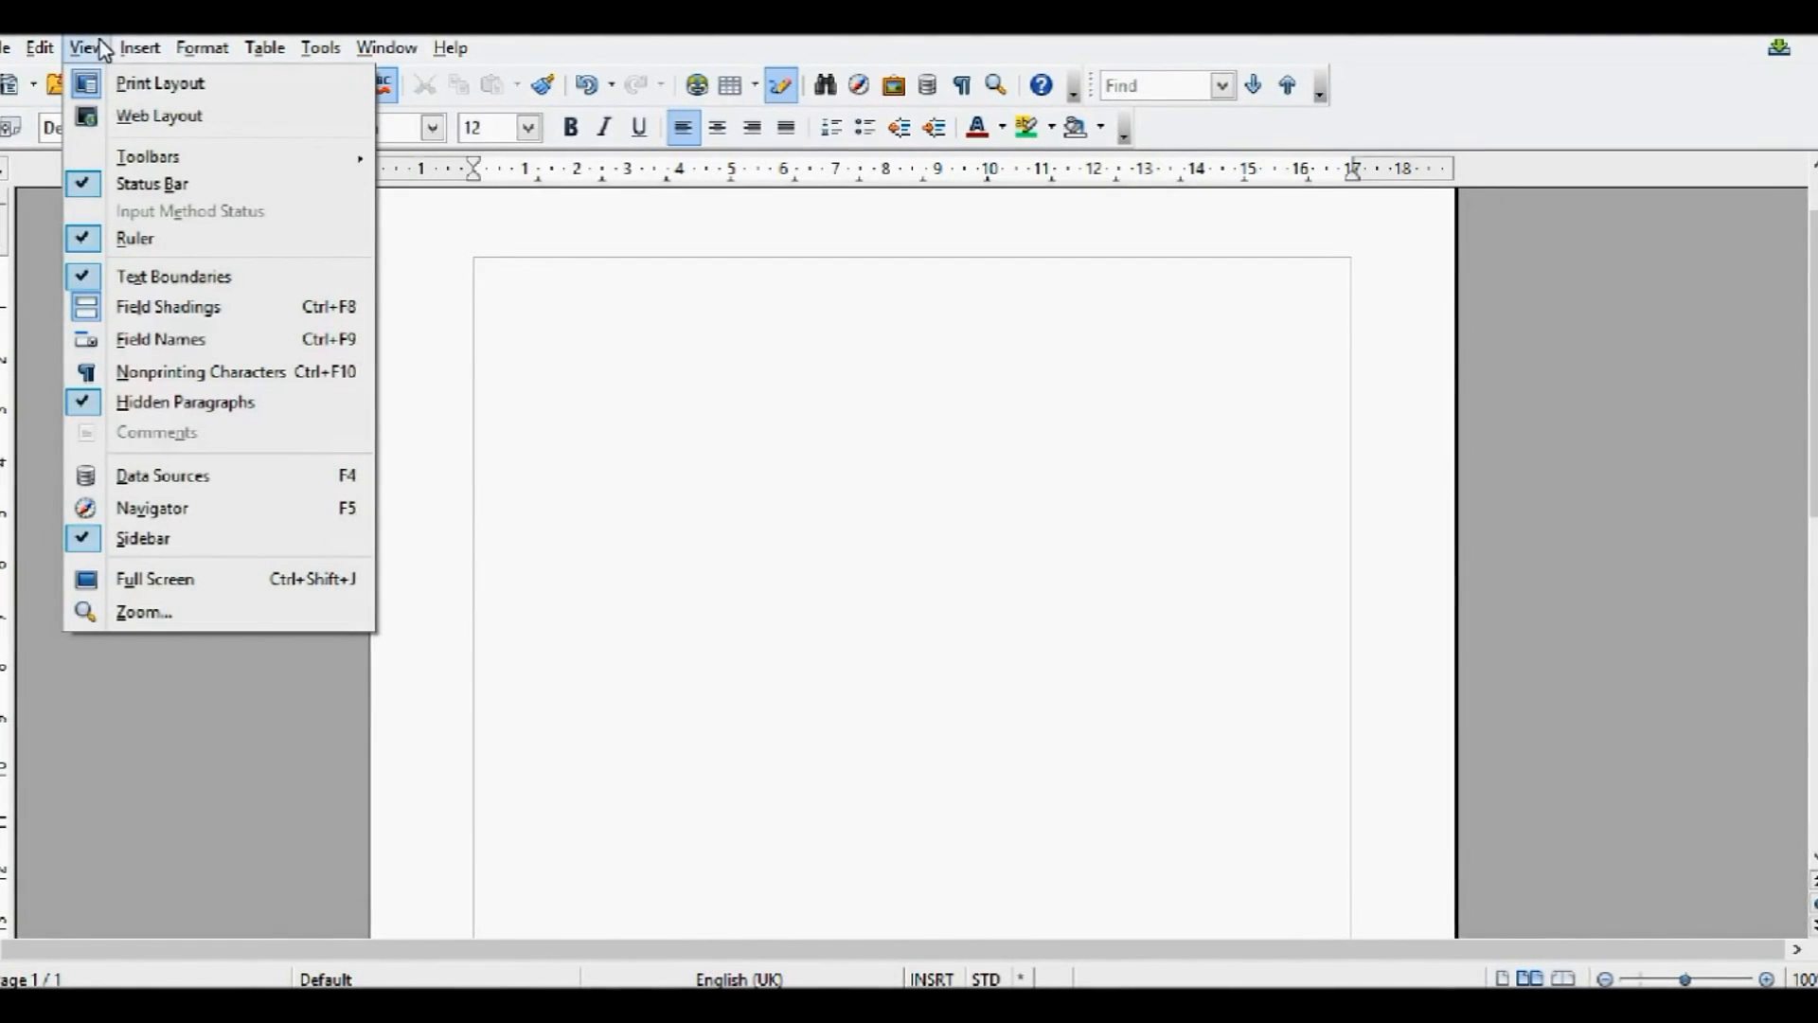
{"action": "left_click", "coordinate": [148, 157]}
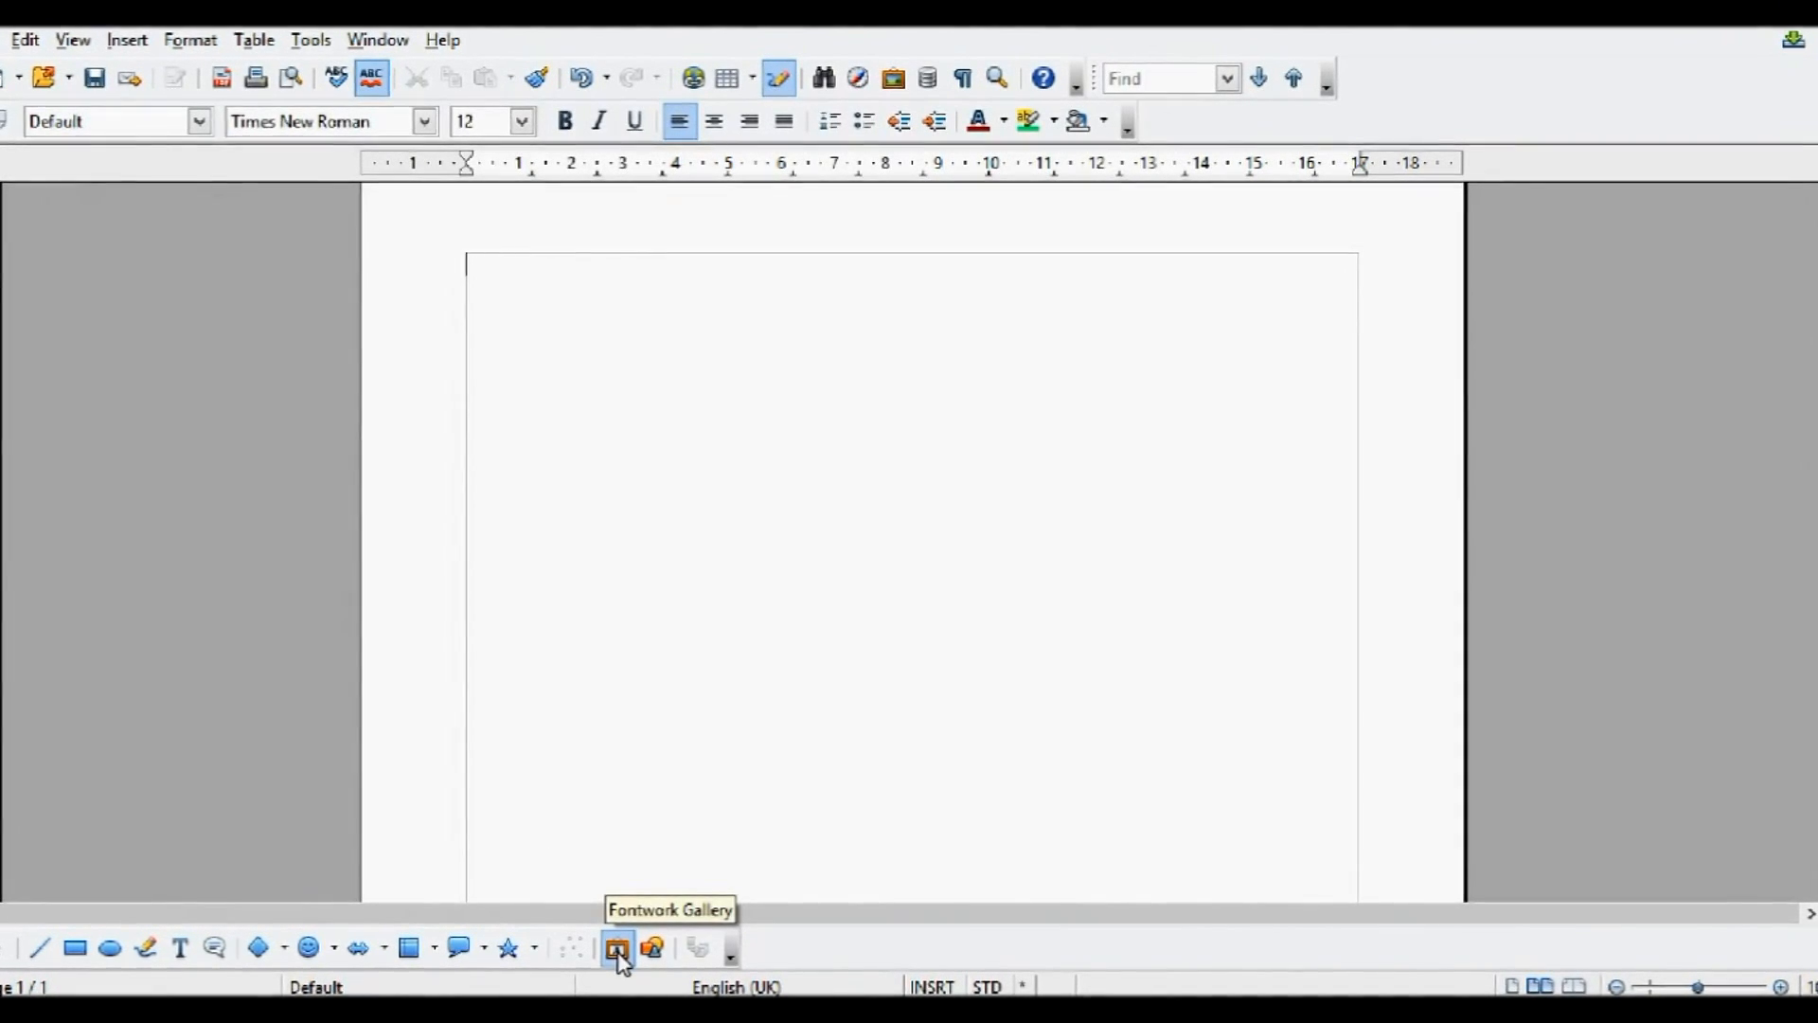
Insert the orange-yellow 3D style from the Fontwork Gallery onto the page.
{"action": "left_click", "coordinate": [616, 947]}
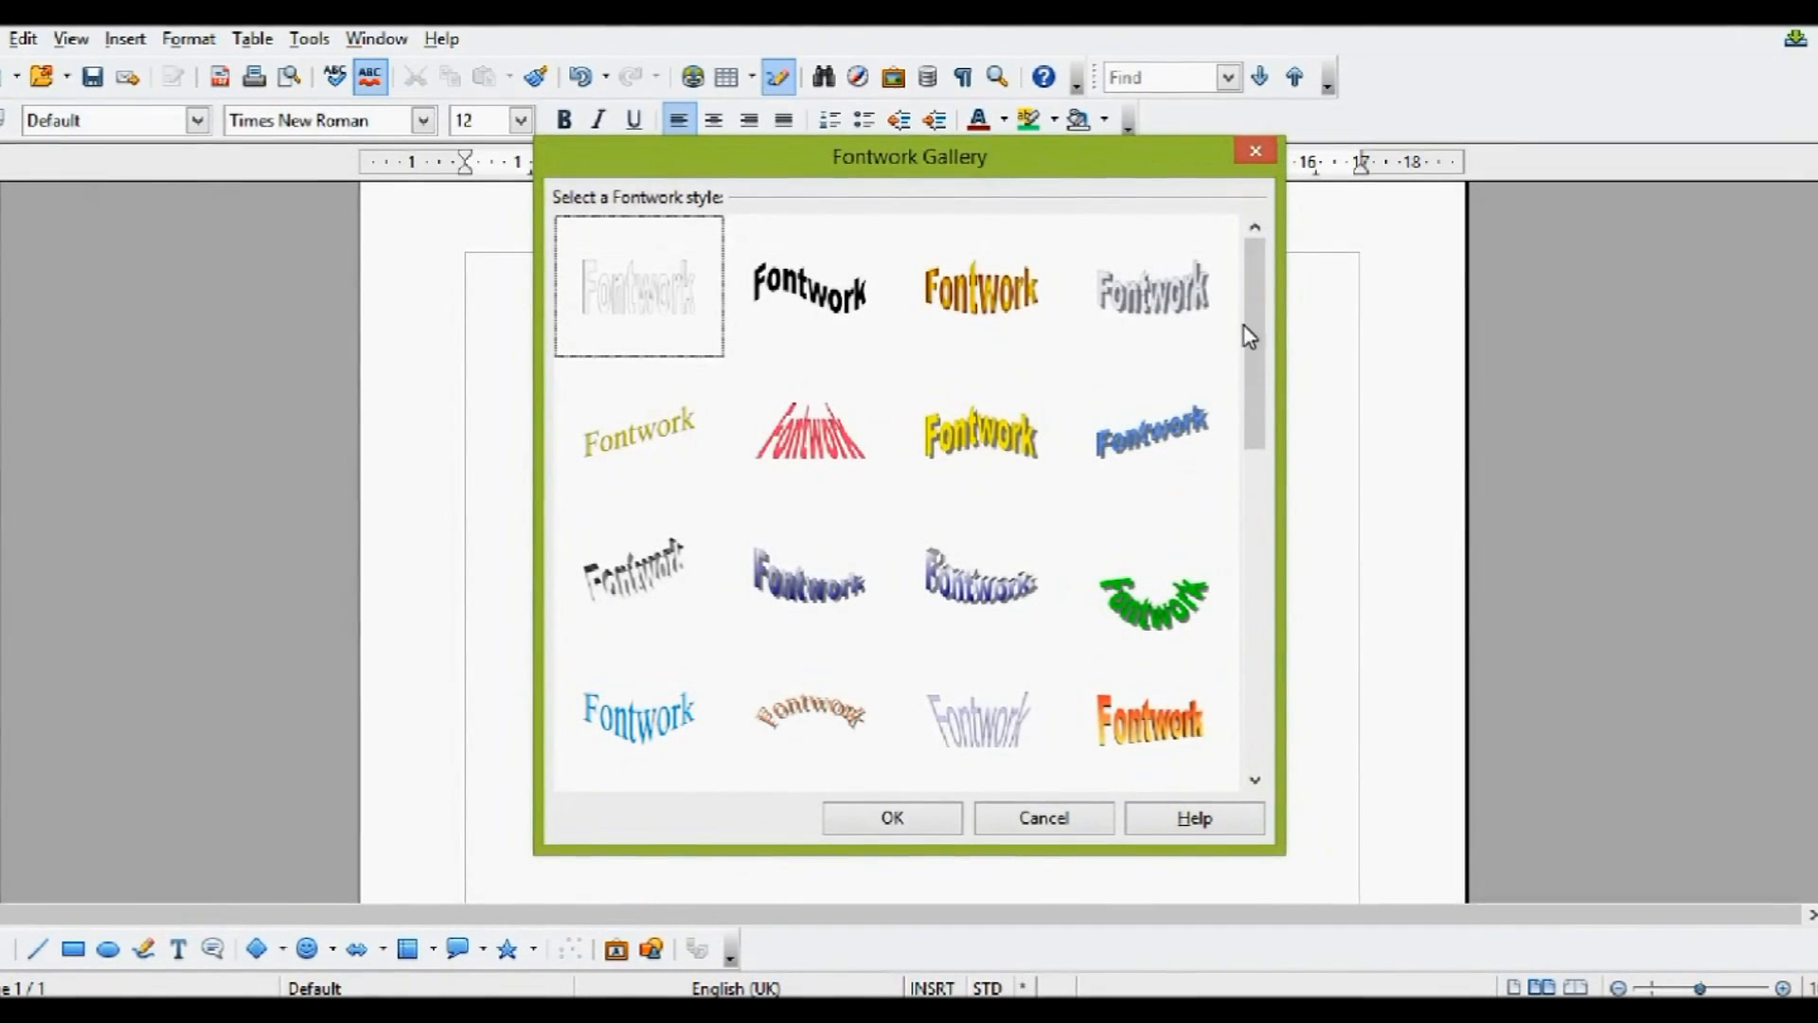
{"action": "scroll", "scroll_direction": "down", "scroll_amount": 3}
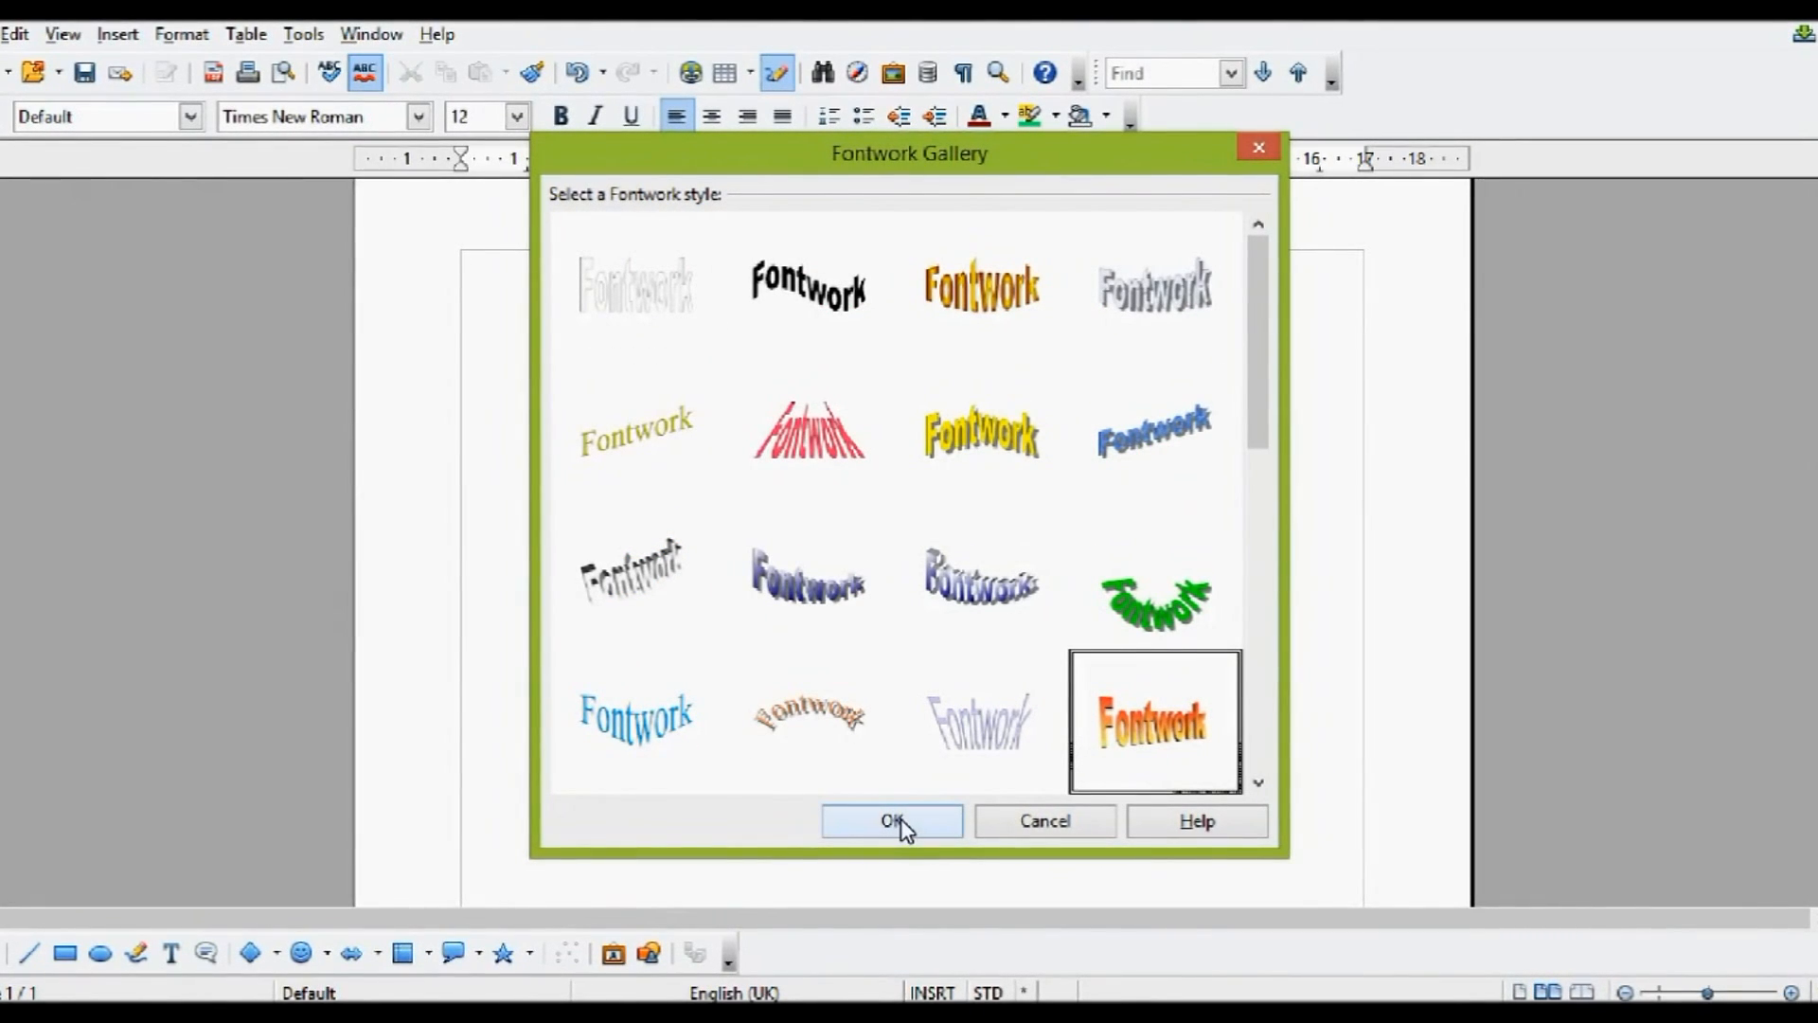
{"action": "left_click", "coordinate": [891, 820]}
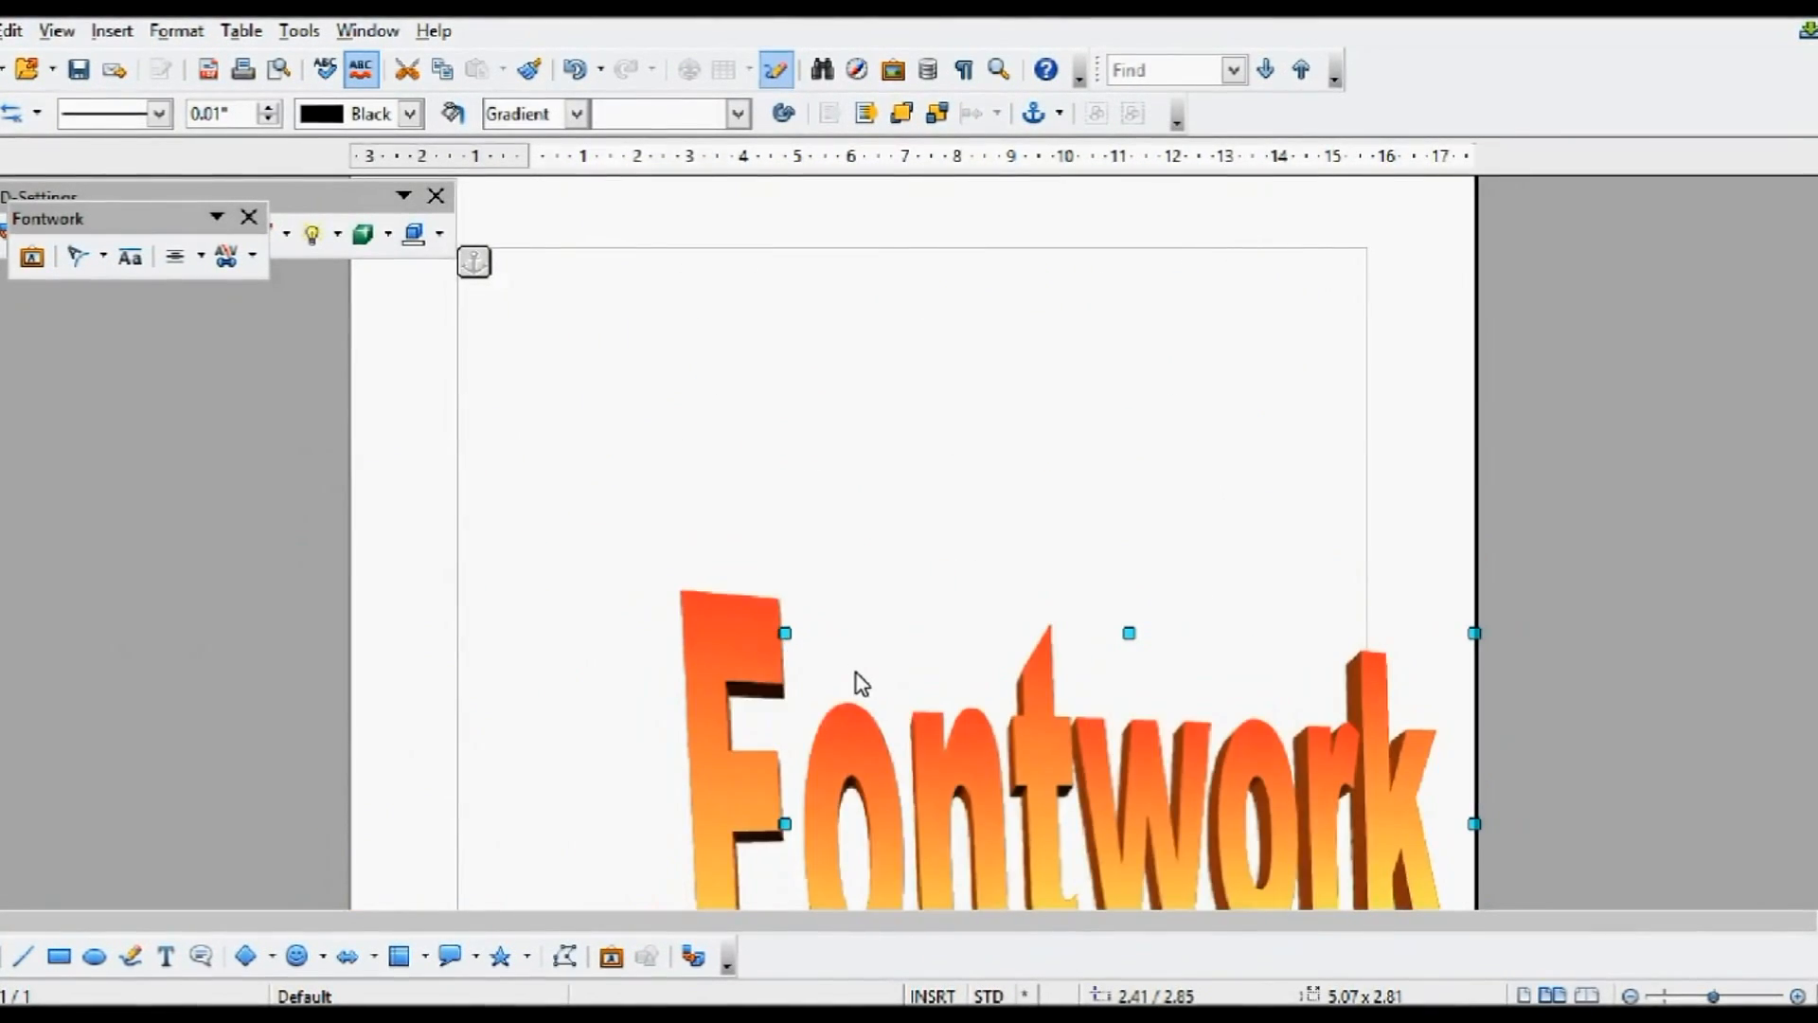
Drag the Fontwork text up and left so it sits near the top within the margins.
{"action": "left_click_drag", "start_coordinate": [858, 682], "coordinate": [807, 459]}
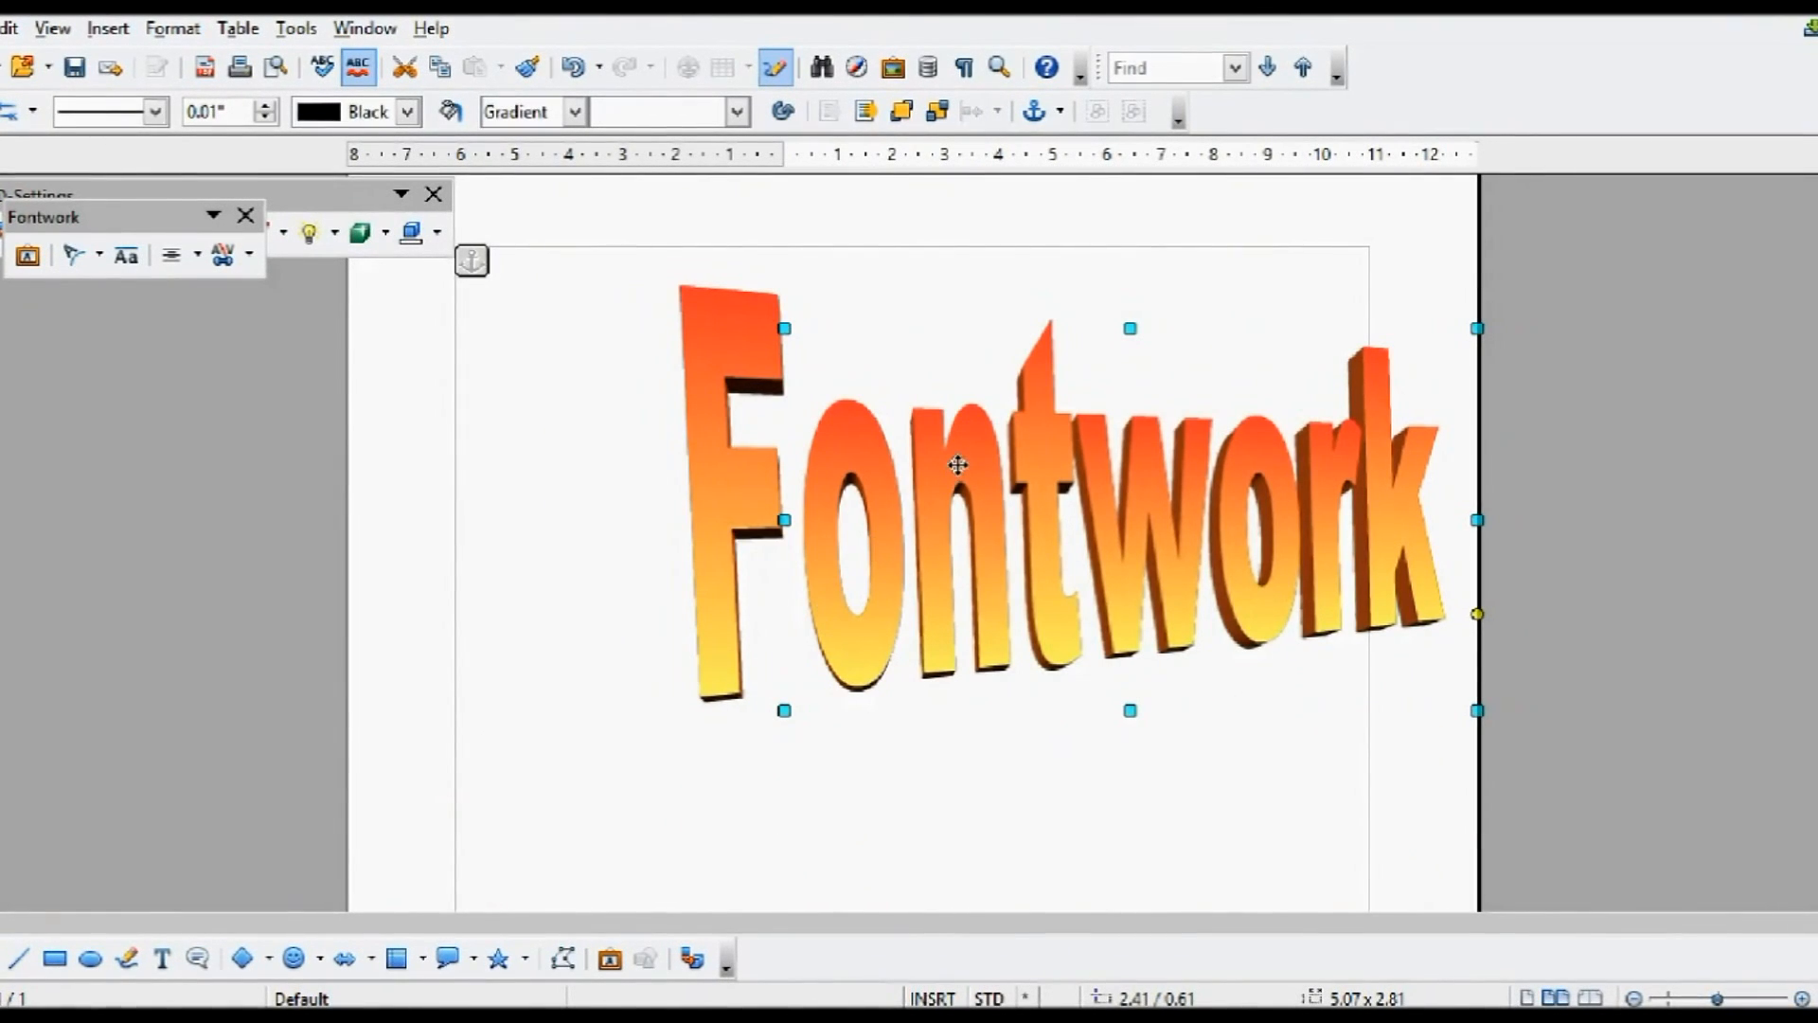
{"action": "left_click_drag", "start_coordinate": [956, 464], "coordinate": [830, 464]}
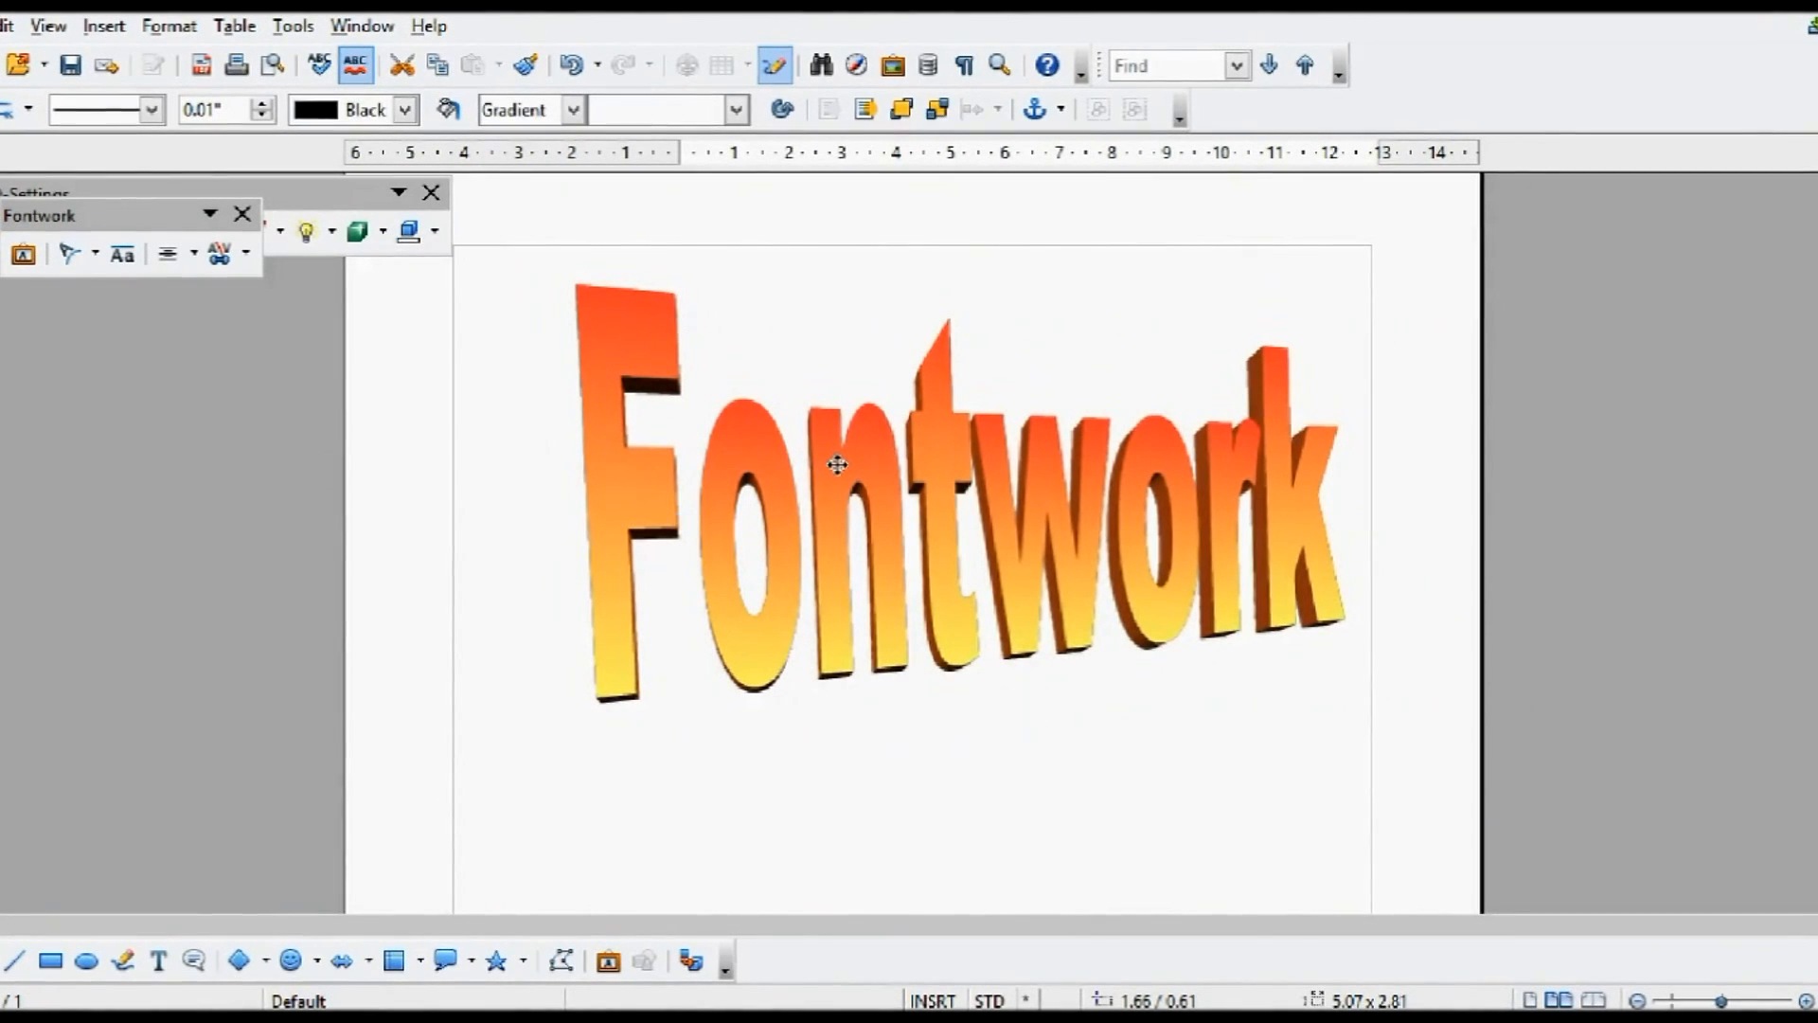
Replace the default Fontwork wording with 'The IT Guys 99'.
{"action": "double_click", "coordinate": [835, 464]}
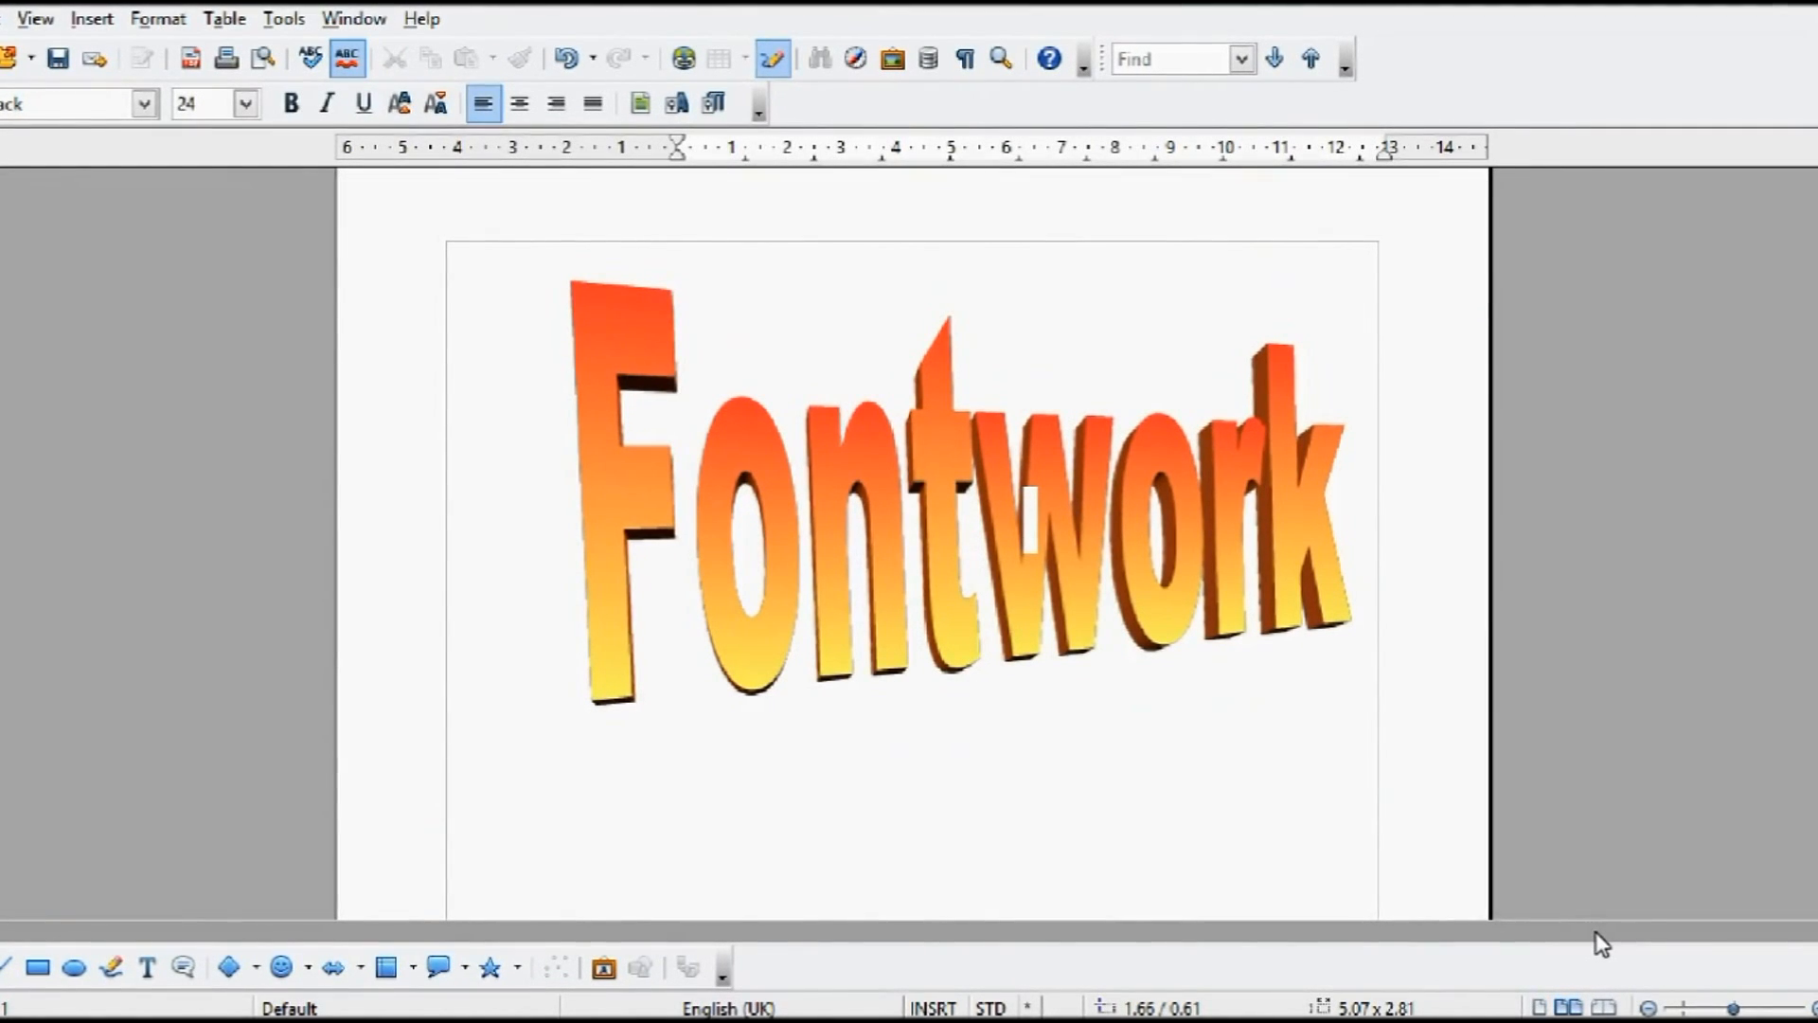
{"action": "type", "text": "The IT Guys 99"}
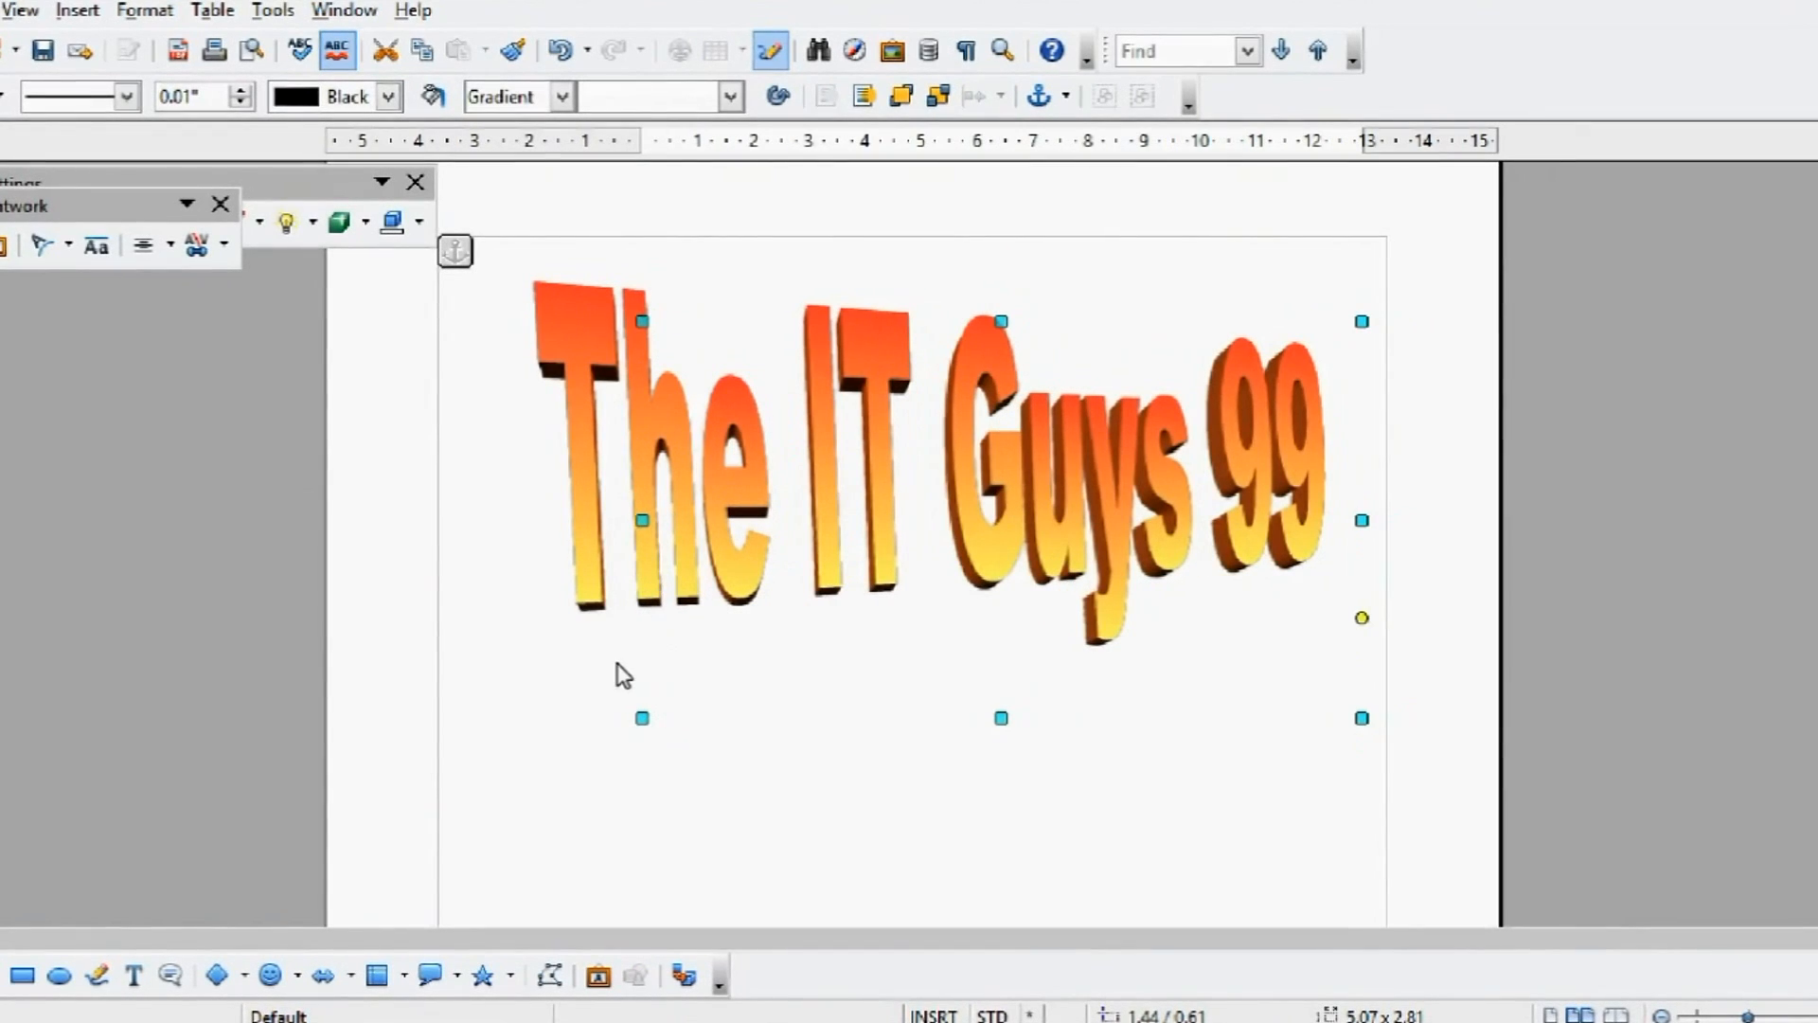
{"action": "mouse_move", "coordinate": [40, 245]}
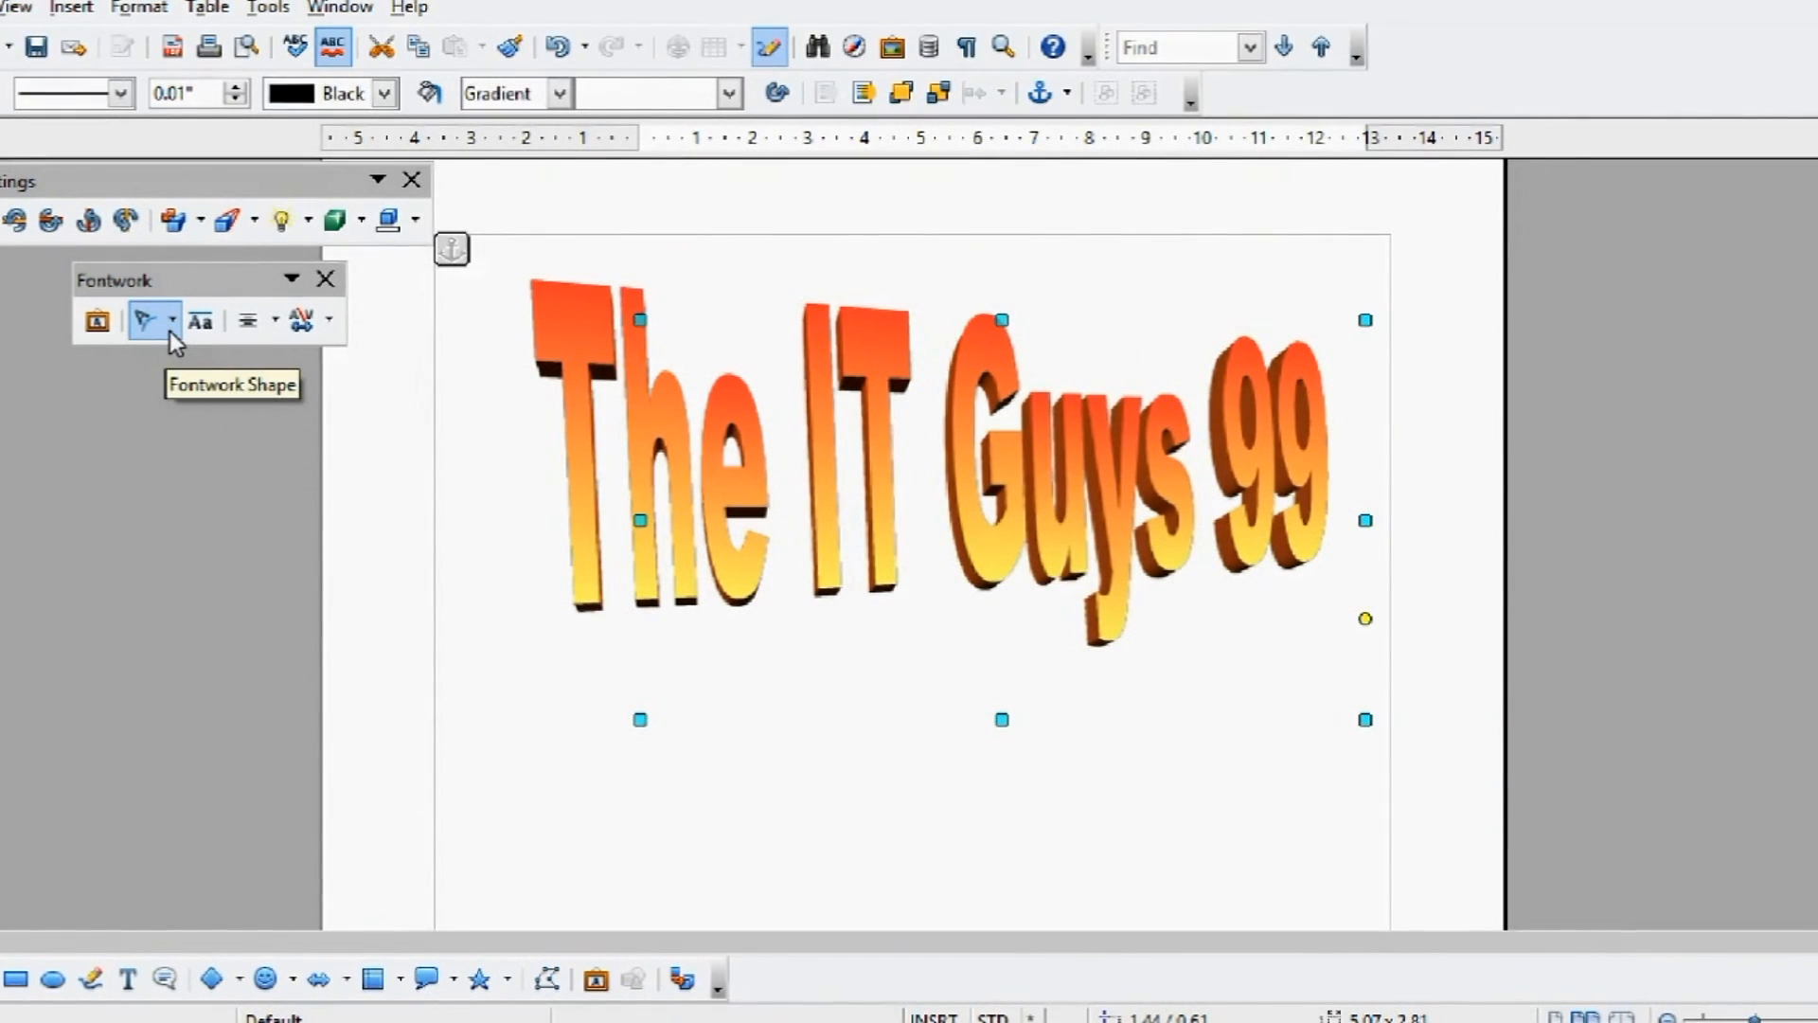
Bend the text into Circle (Pour), then switch it back to the Plain Text shape.
{"action": "left_click", "coordinate": [146, 320]}
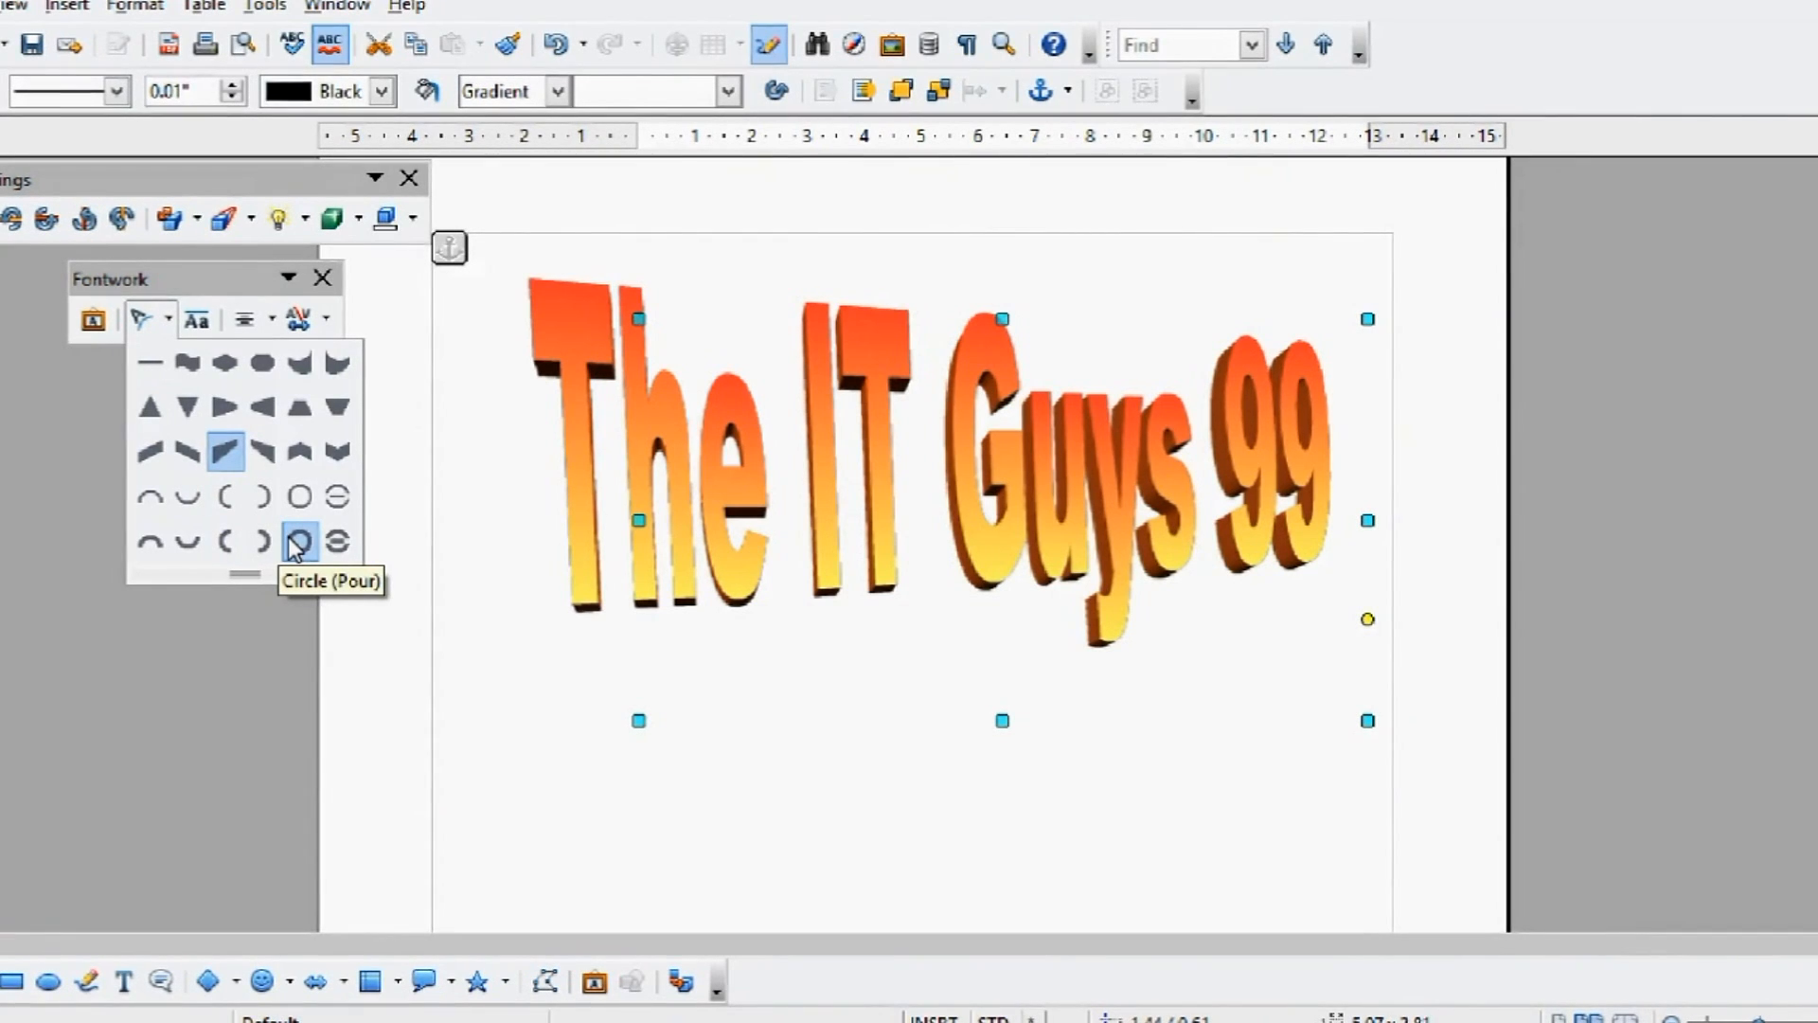
{"action": "left_click", "coordinate": [297, 542]}
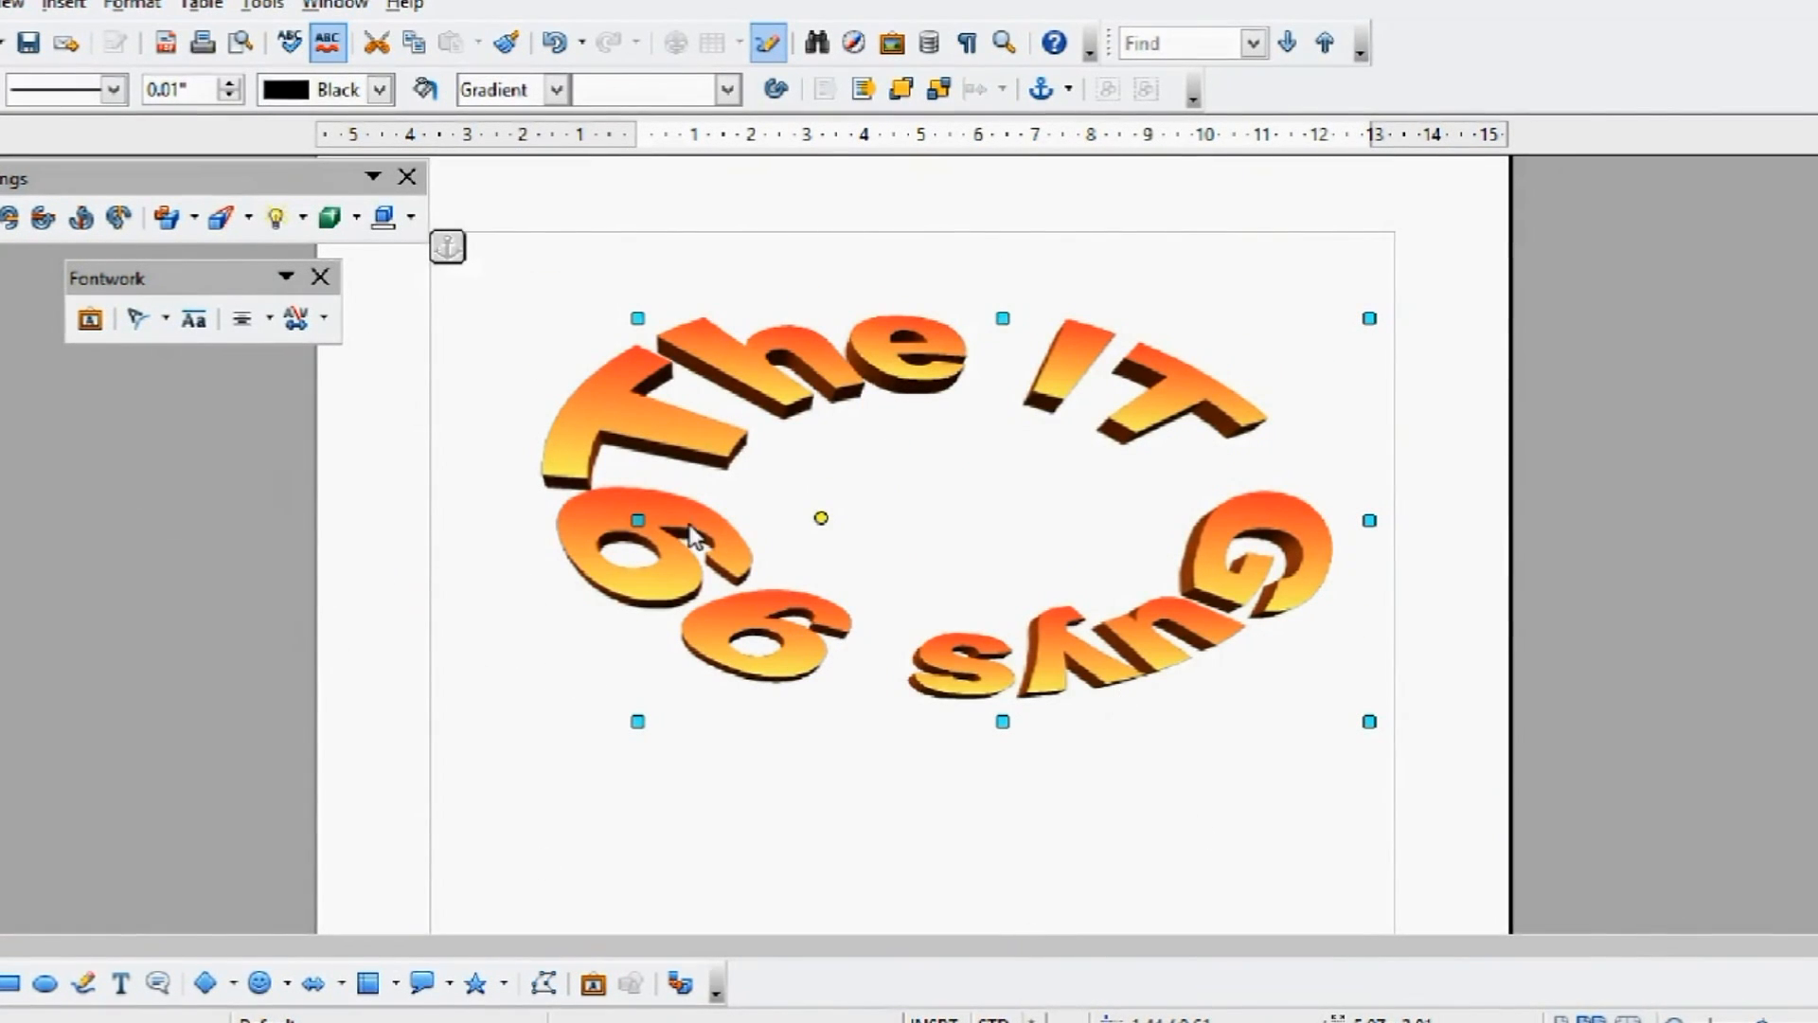
{"action": "left_click", "coordinate": [137, 316]}
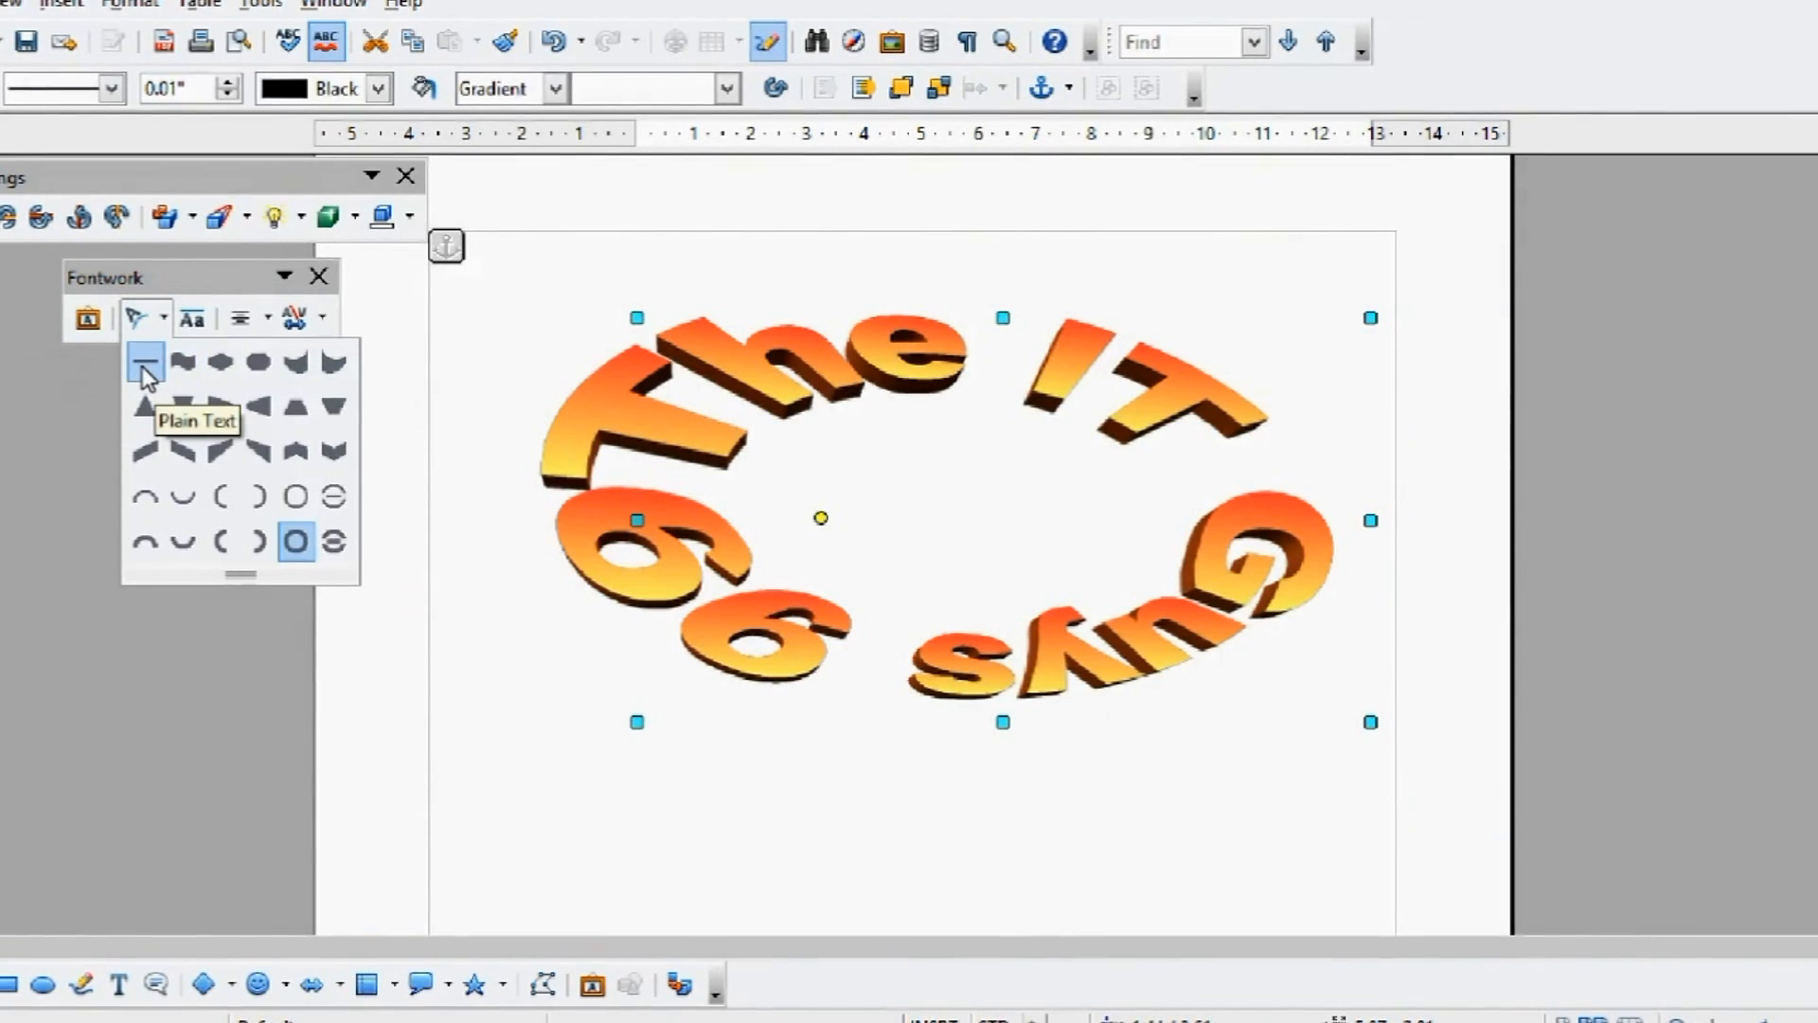
{"action": "left_click", "coordinate": [145, 361]}
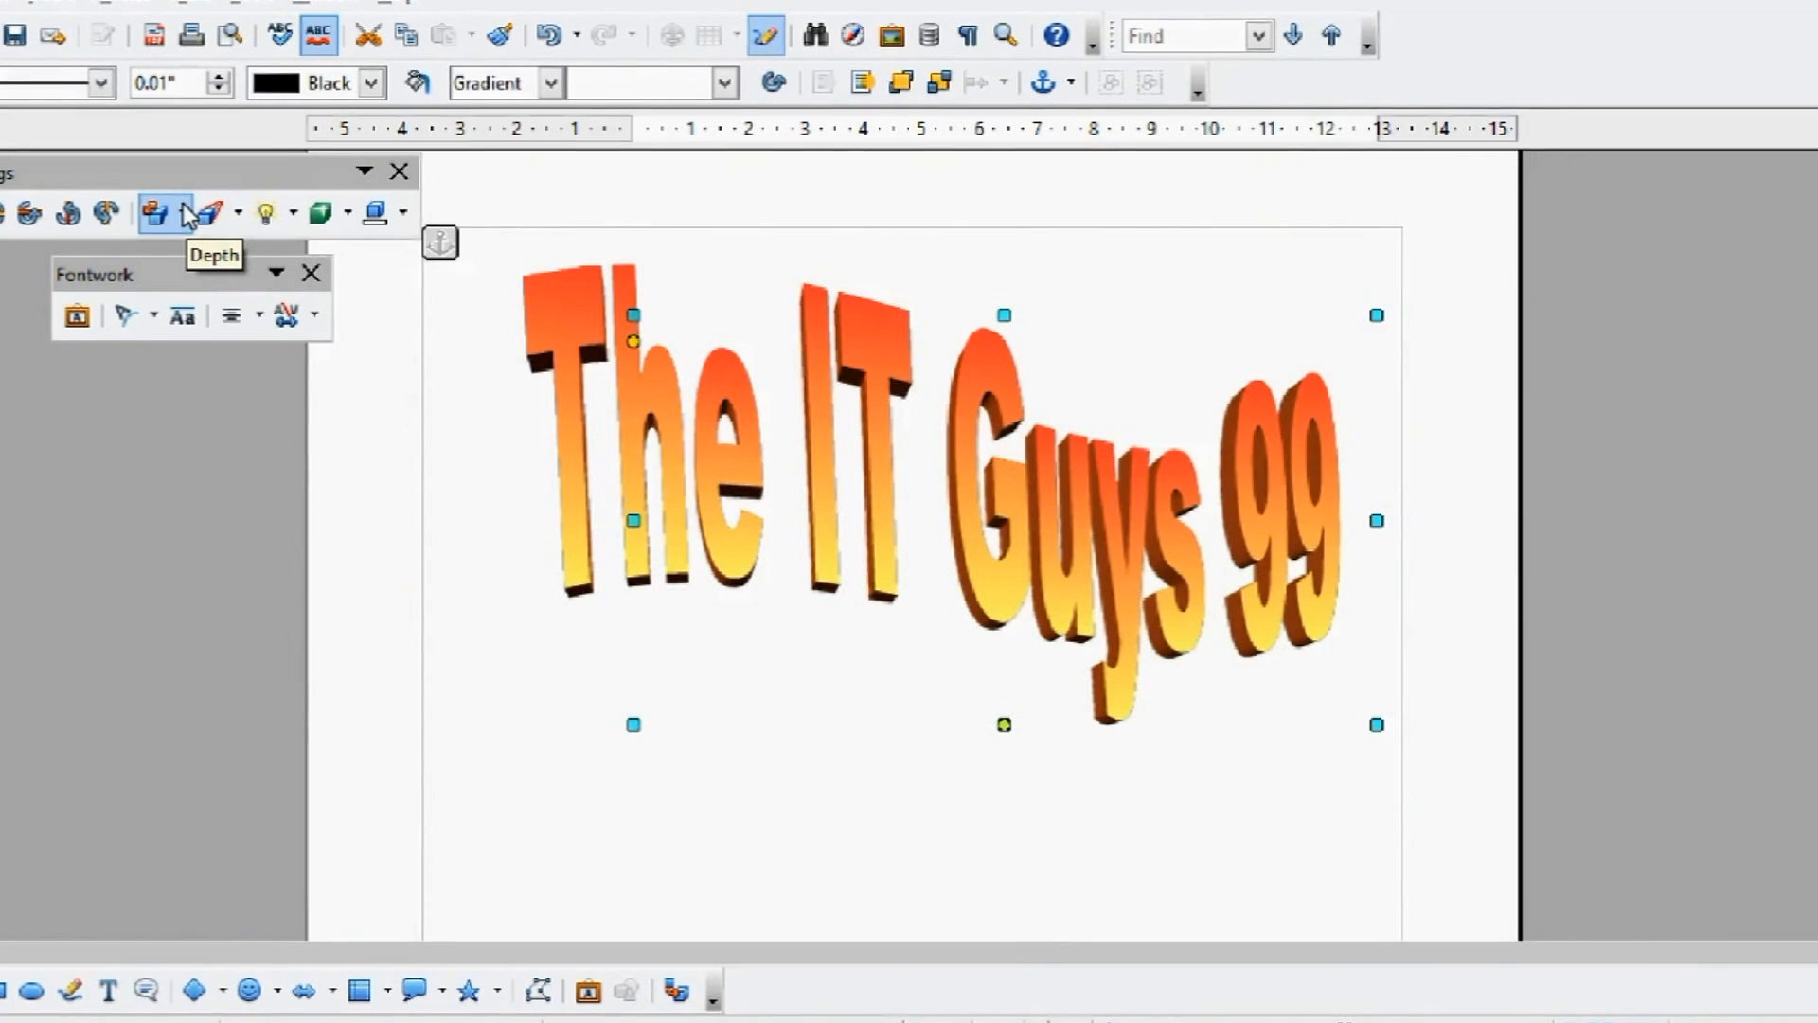
Give the Fontwork a deep extrusion via the 3D-Settings Depth choices.
{"action": "left_click", "coordinate": [151, 212]}
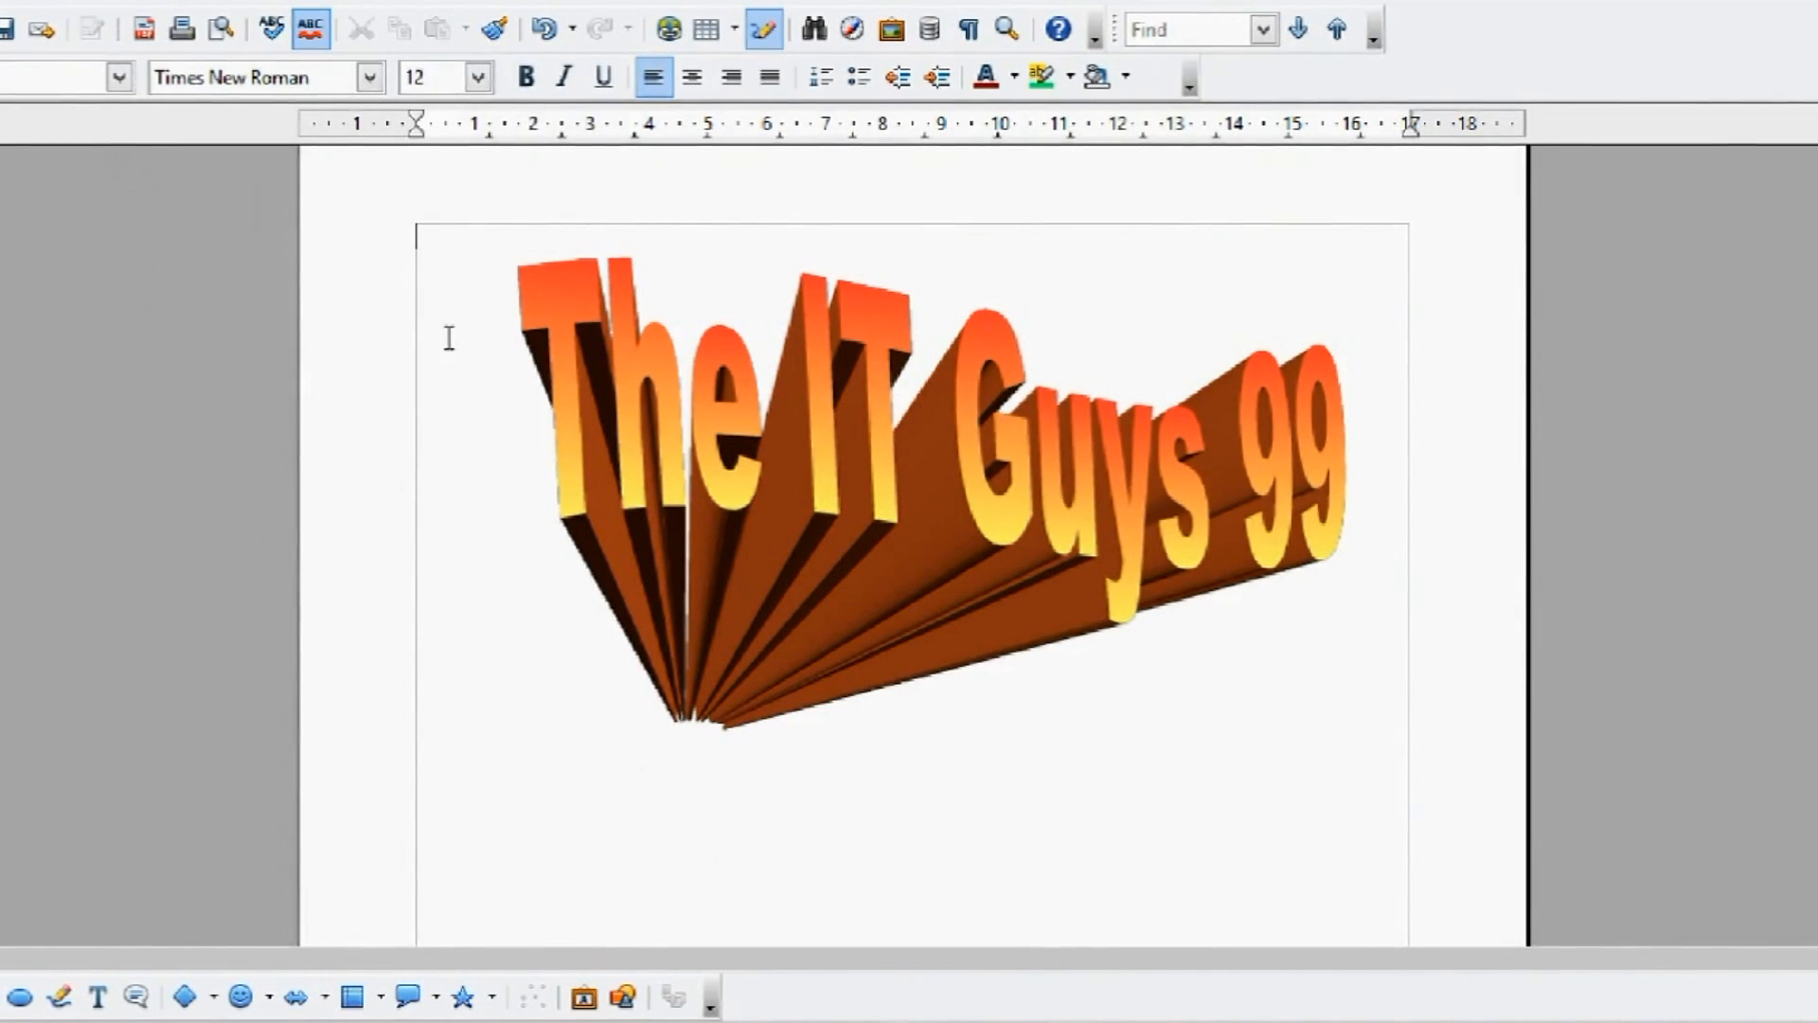
{"action": "left_click", "coordinate": [152, 207]}
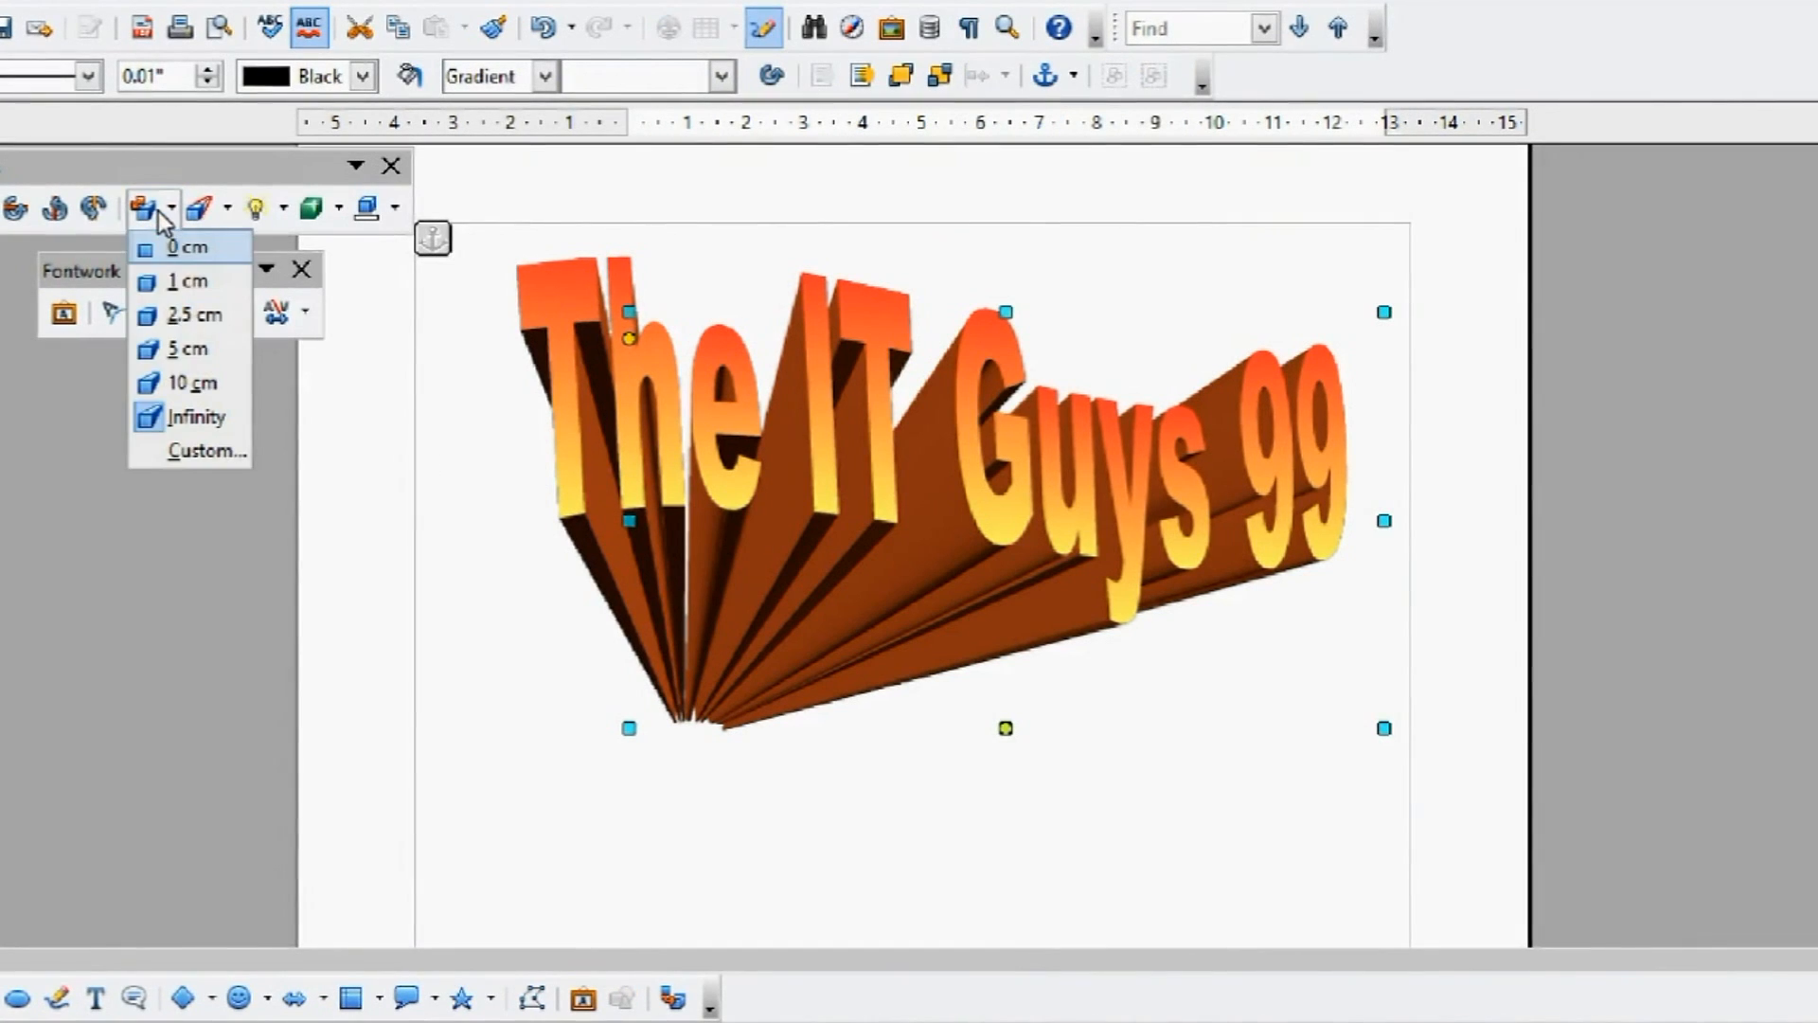